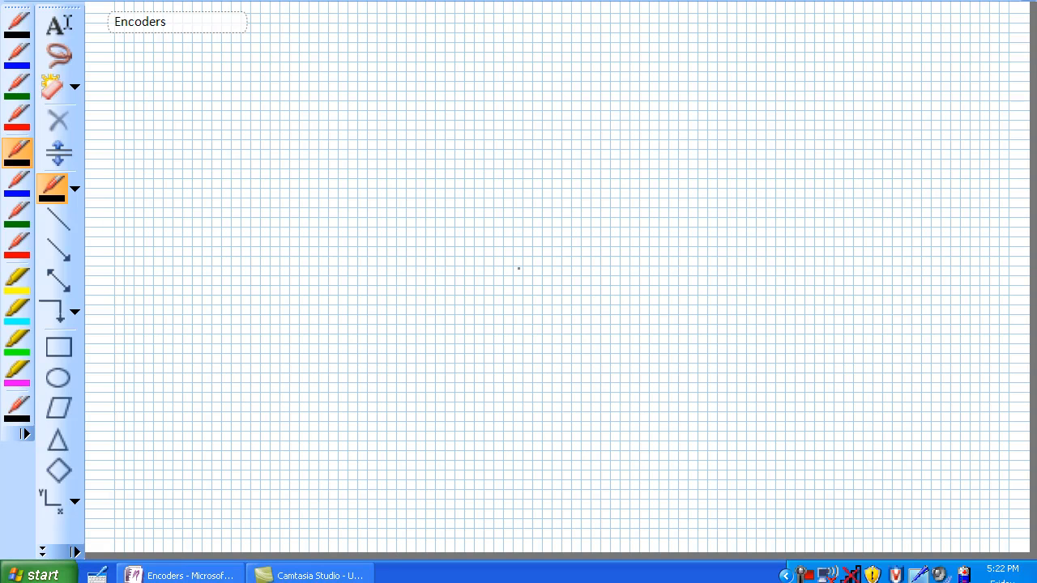
mouse_move(203, 121)
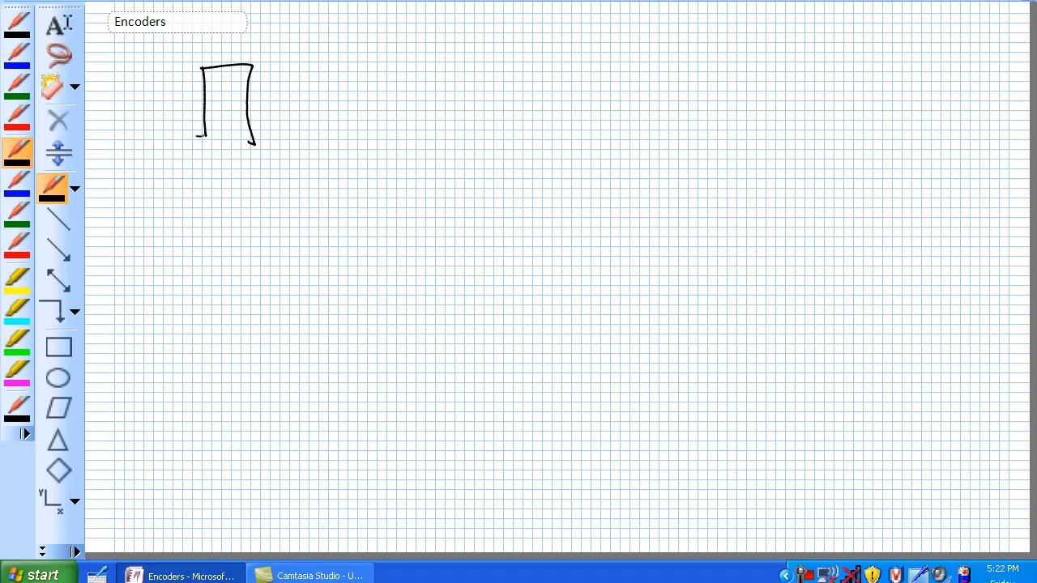
- Draw the encoder block with inputs 0–9 and outputs A0–A3 marked LSB and MSB
drag(199, 142, 251, 140)
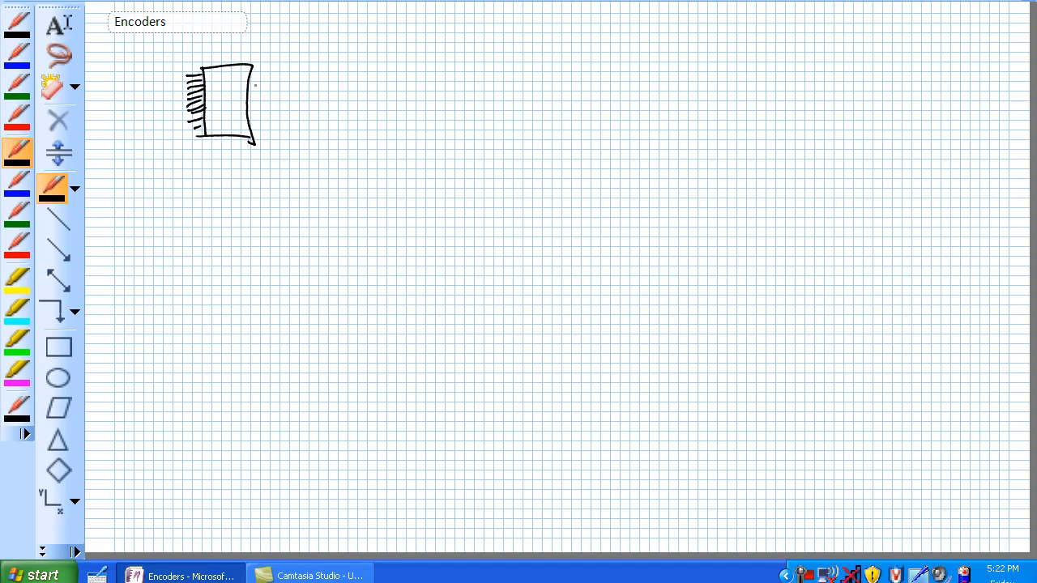
drag(255, 85, 283, 105)
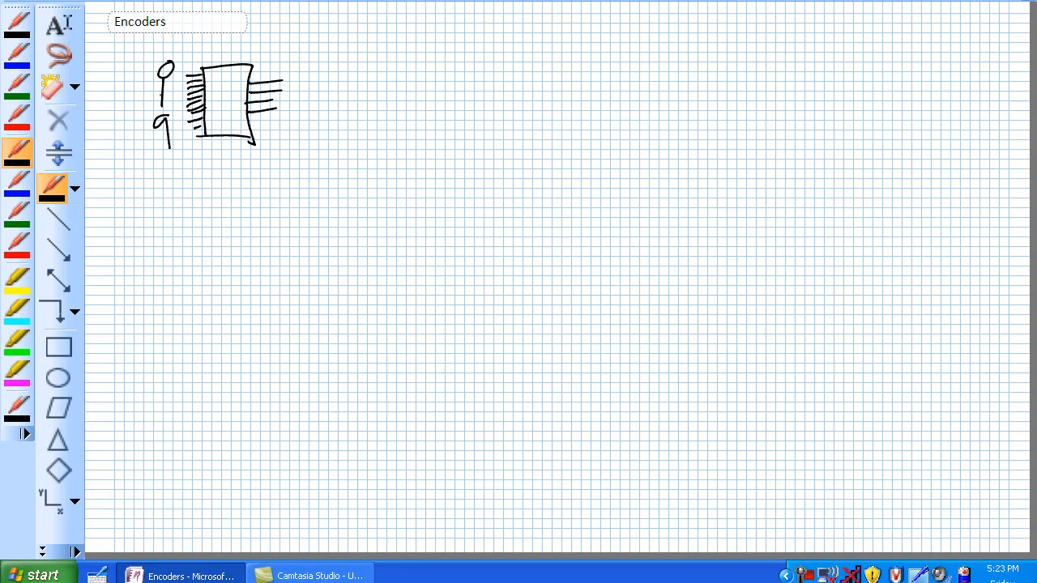
drag(164, 77, 162, 114)
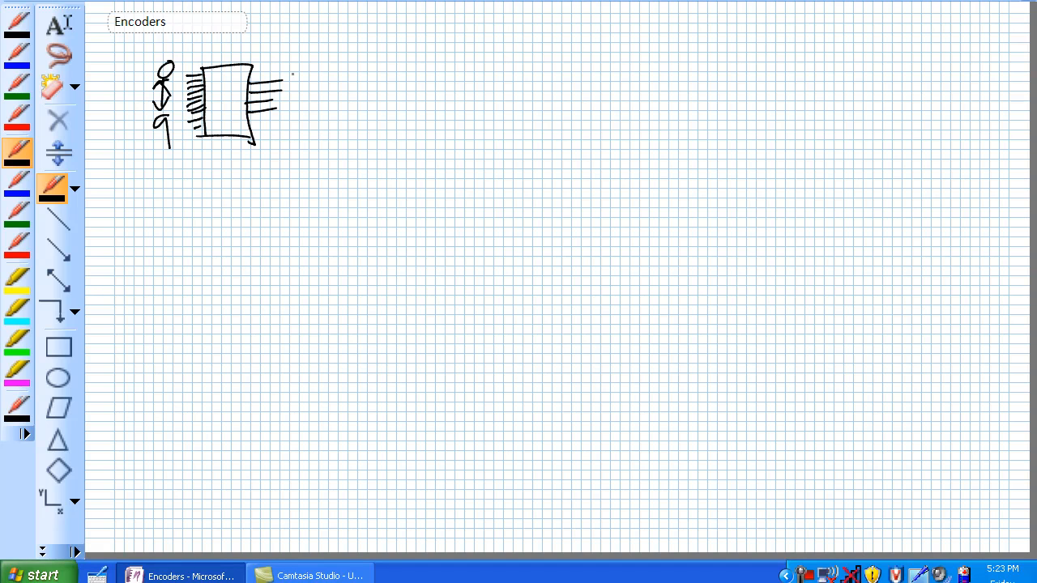
drag(288, 81, 307, 85)
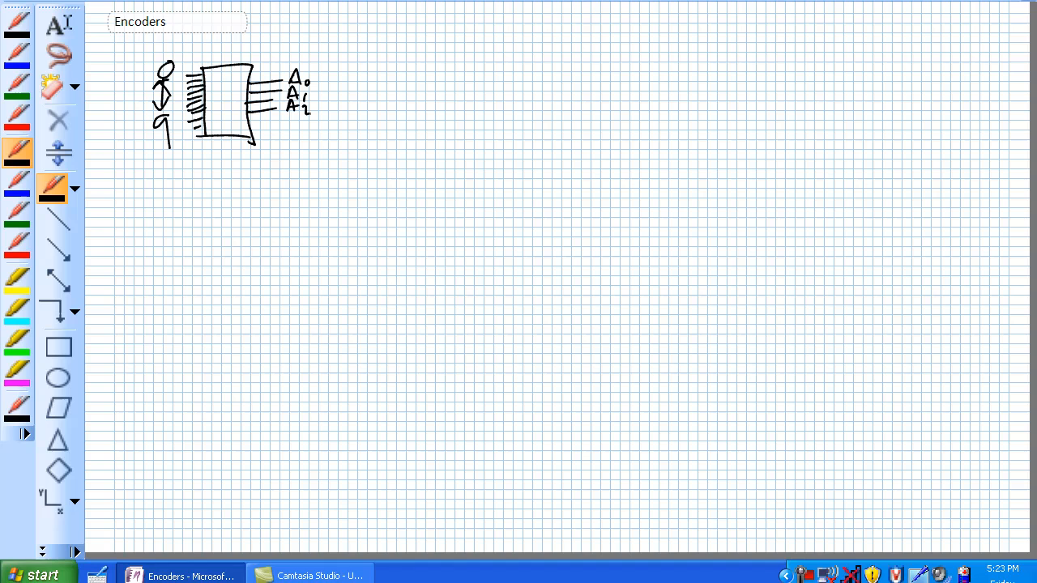
drag(290, 126, 333, 129)
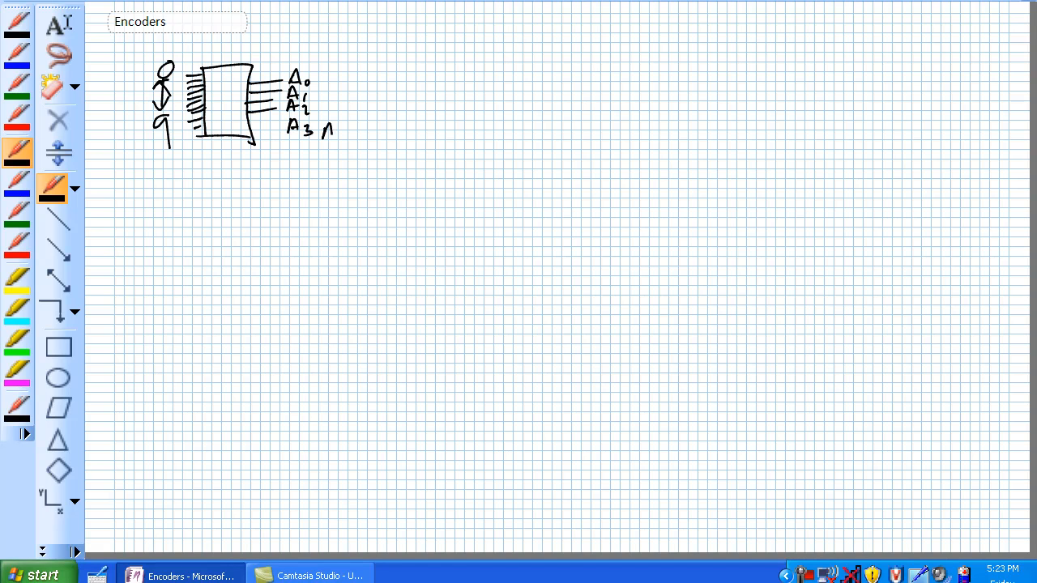
drag(328, 77, 365, 134)
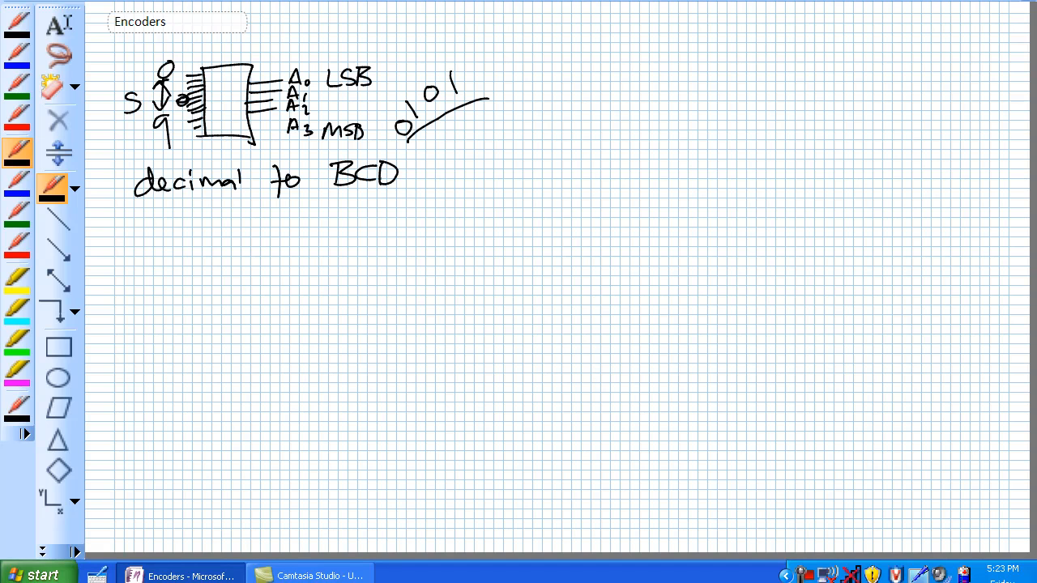
- Mark input 4 with an incoming arrow and write 0000 under 'decimal to BCD encoder'
drag(425, 178, 535, 178)
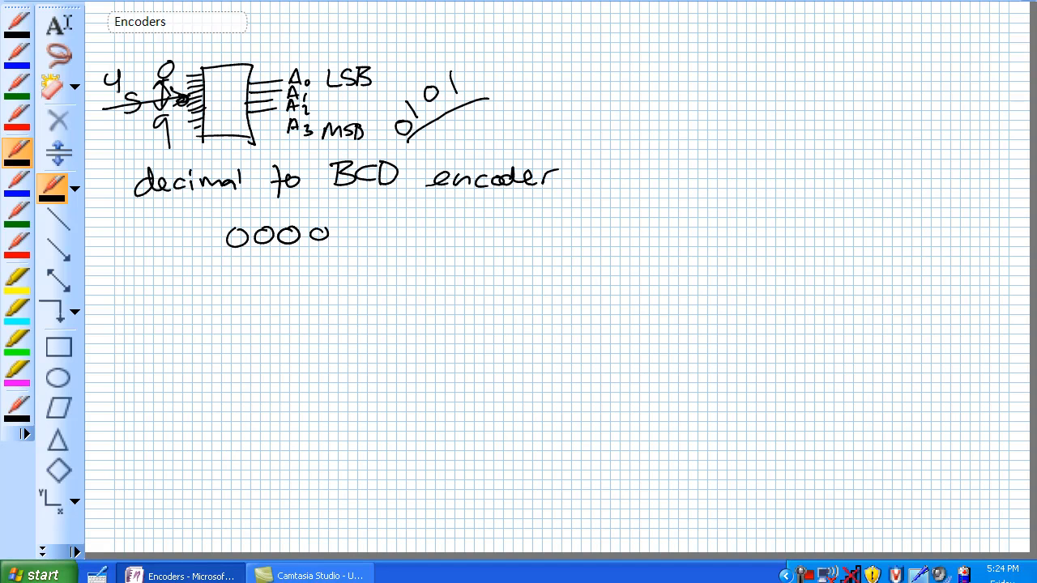
- Write the 0–9 range with codes 0100 and 1001, underline 0000, circle the inputs
drag(234, 271, 316, 271)
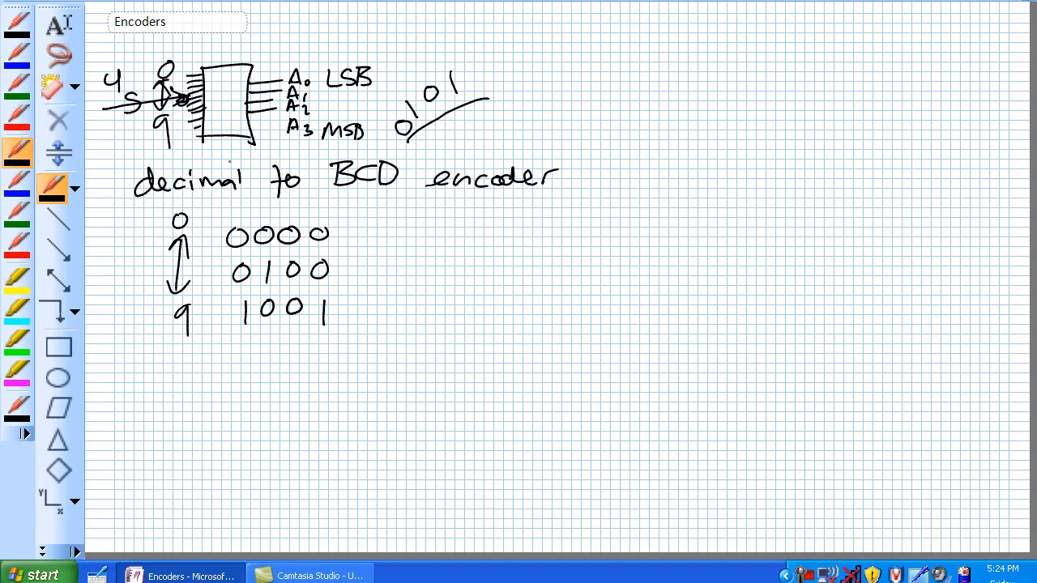
drag(223, 252, 362, 249)
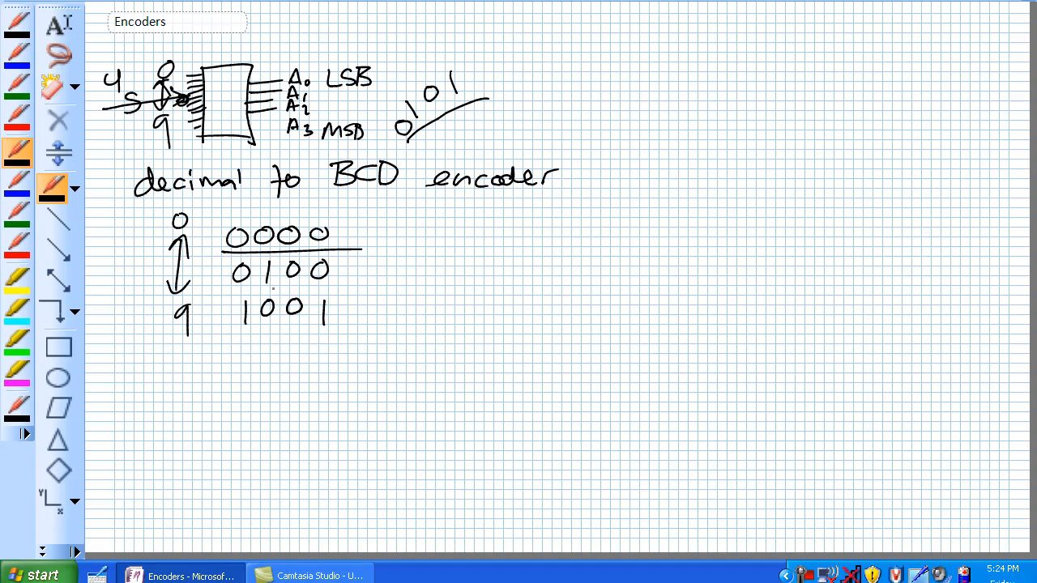
drag(166, 49, 167, 170)
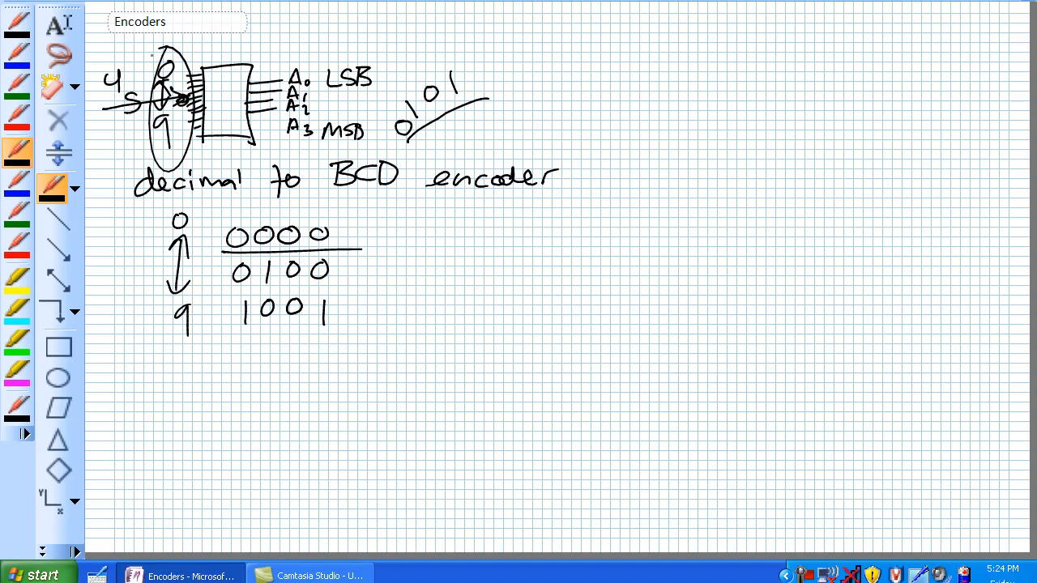
- Write rows 6 0110 and 7 0111, circling 7 0111 with a question-mark brace
drag(118, 134, 150, 134)
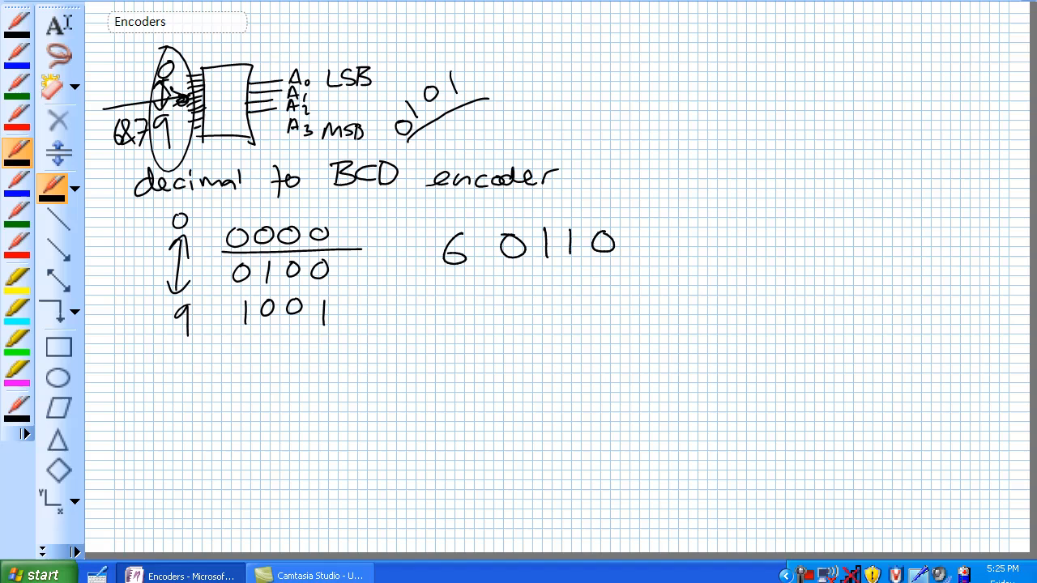
drag(454, 308, 584, 308)
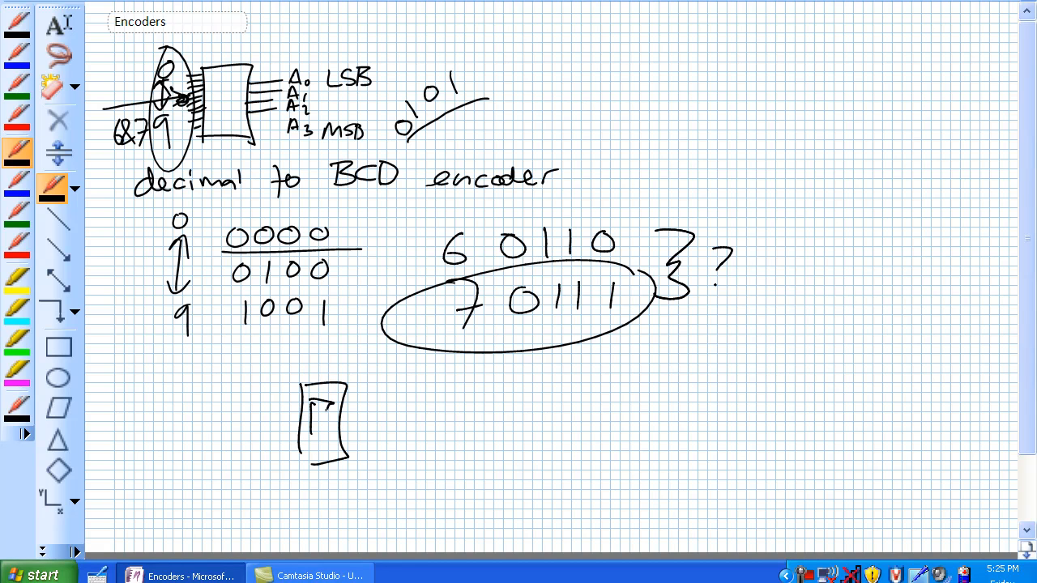
- Sketch a line under the box, curved arrows, a PFC-labelled triangle, and two circled stars
drag(247, 470, 421, 462)
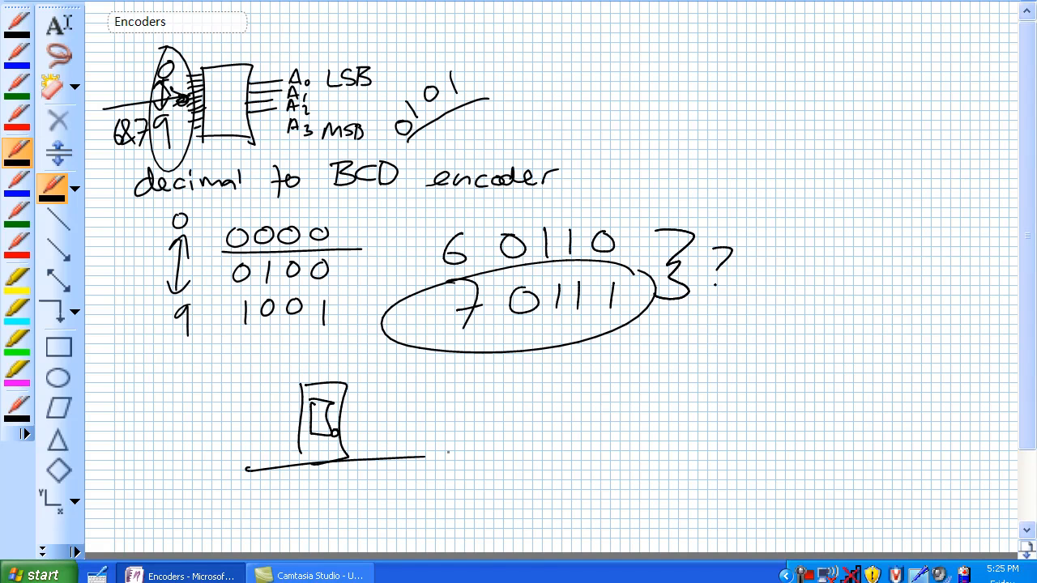
drag(145, 482, 283, 438)
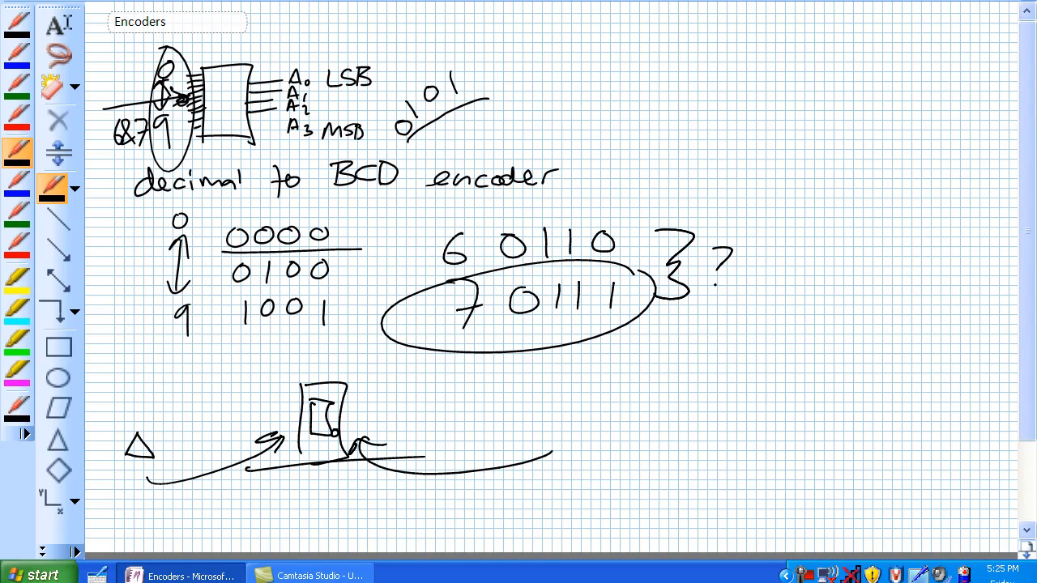
text(PFC)
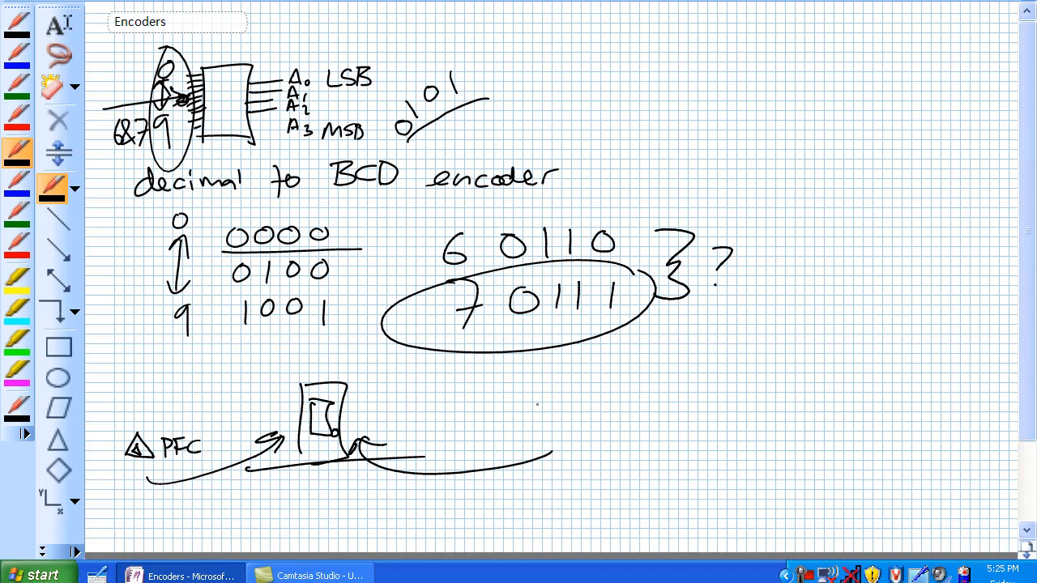
drag(531, 437, 567, 418)
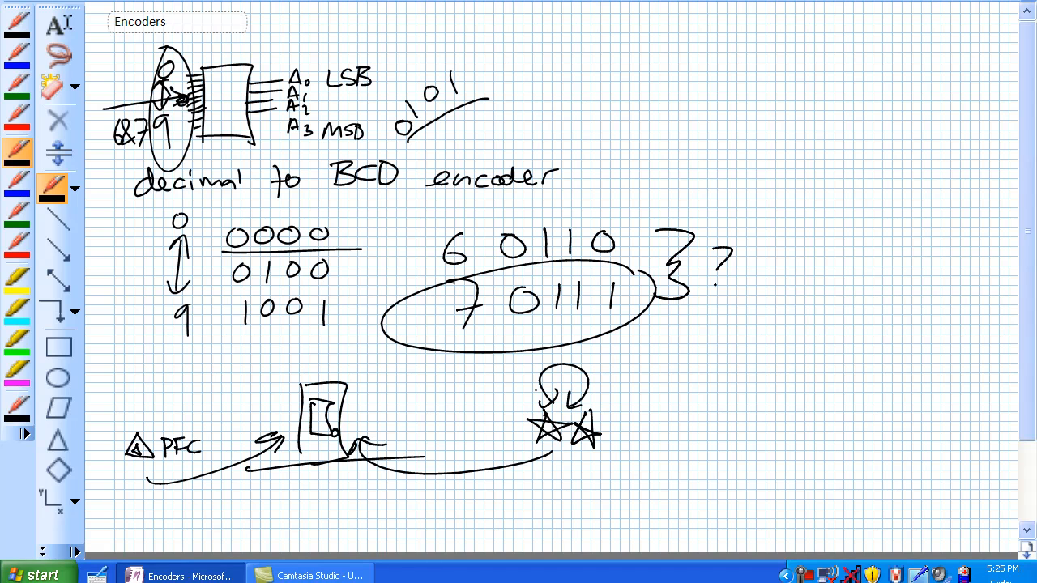
drag(604, 361, 648, 393)
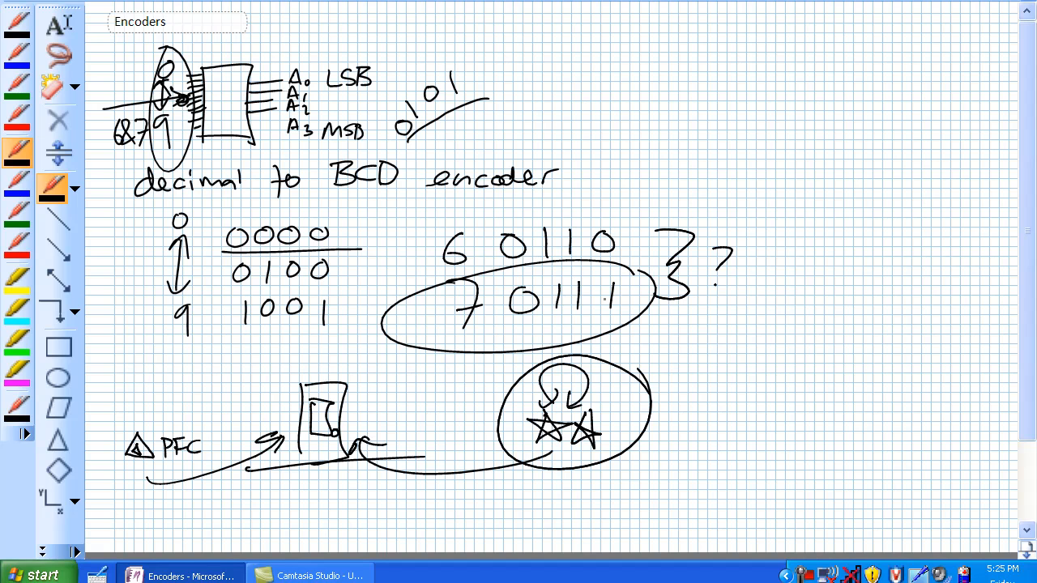
- Handwrite '74147' with 'active low output' and 'input' beneath it
scroll(down, 3)
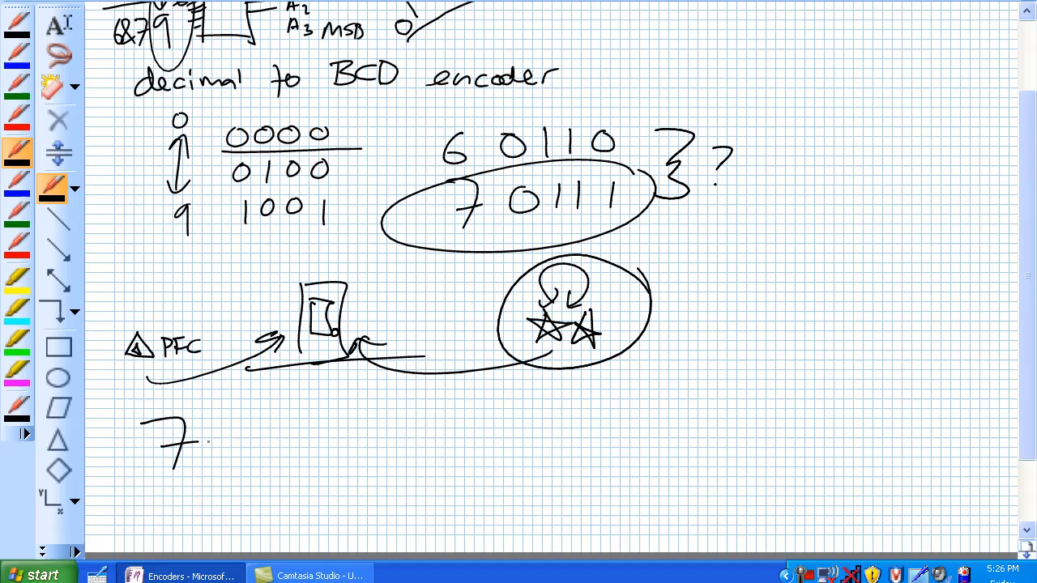
drag(195, 438, 373, 442)
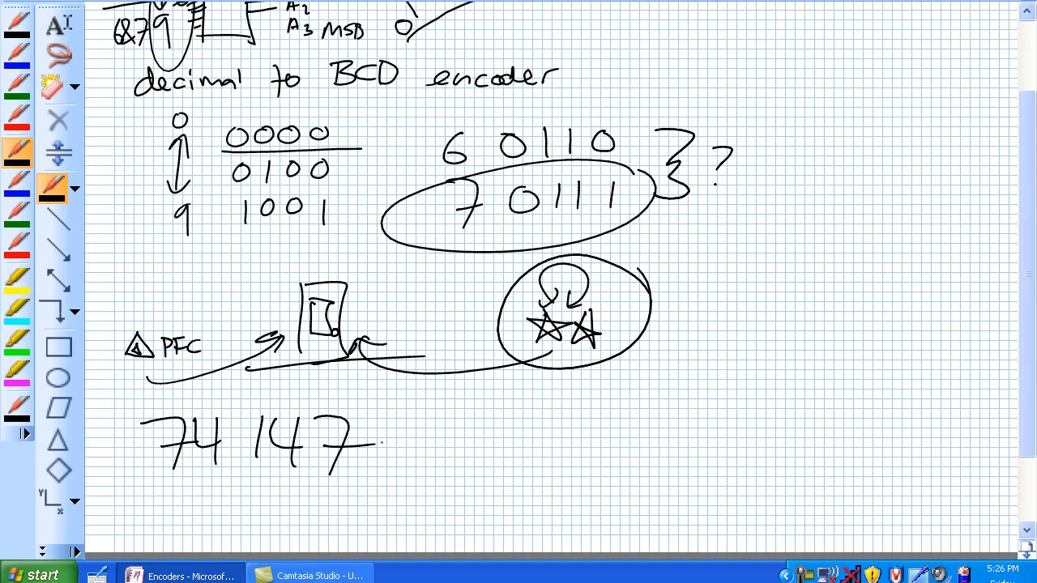
scroll(down, 3)
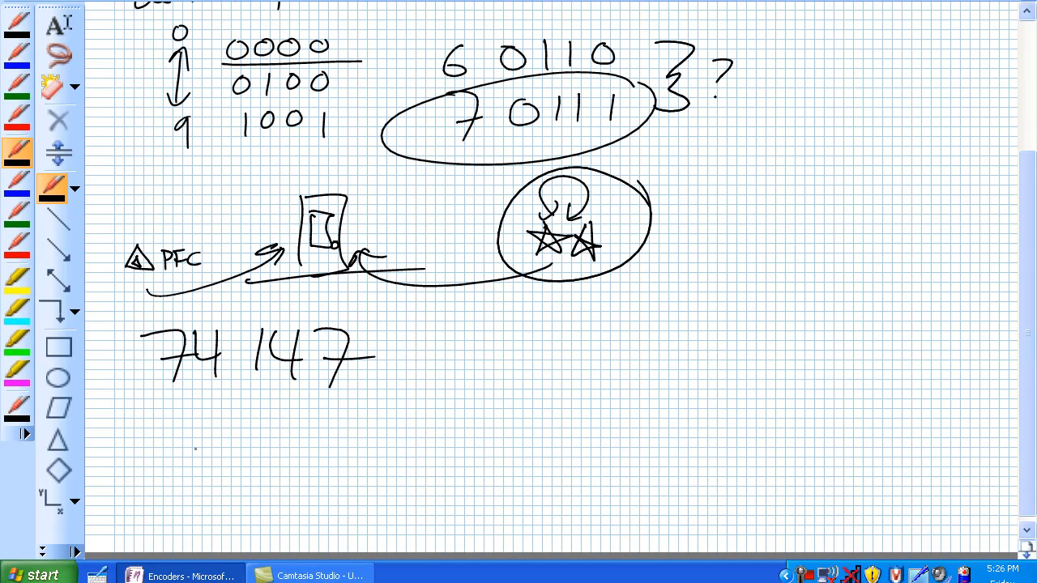
text(active low output)
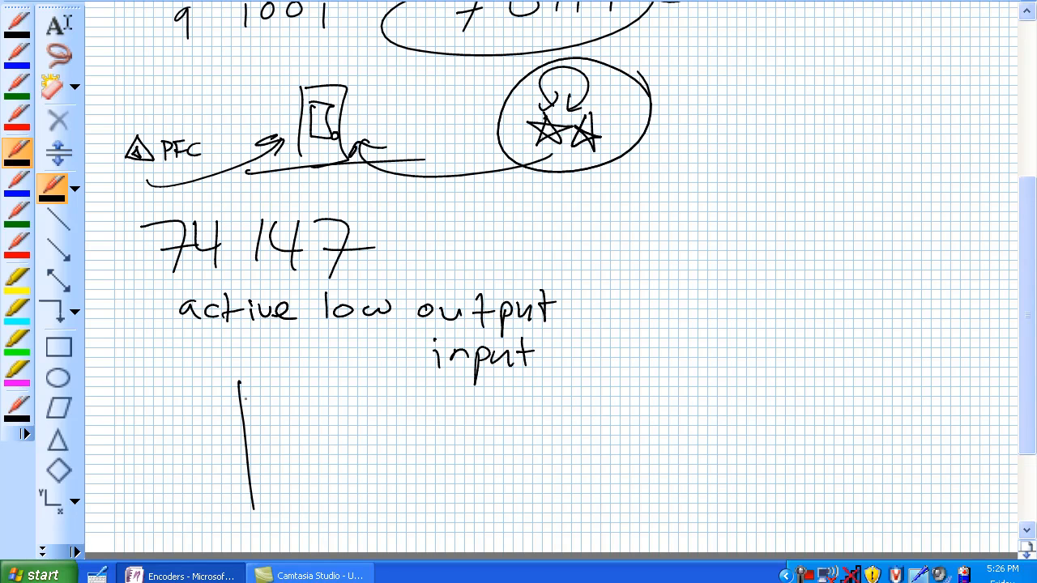
- Draw the chip outline, label outputs A0 LSB to A3 MSB, and mark 0V into pin 2
drag(251, 381, 368, 519)
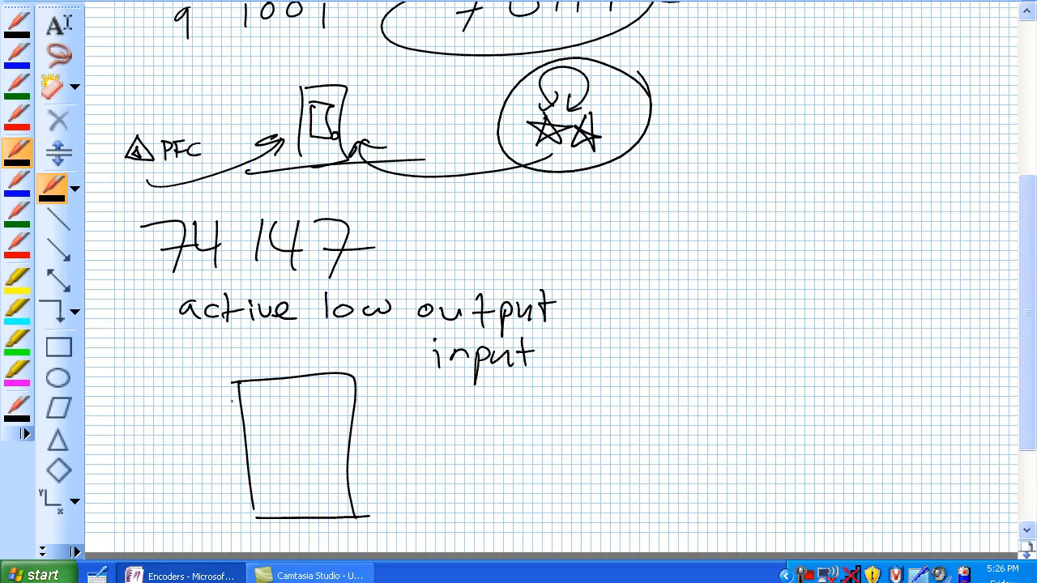
click(254, 394)
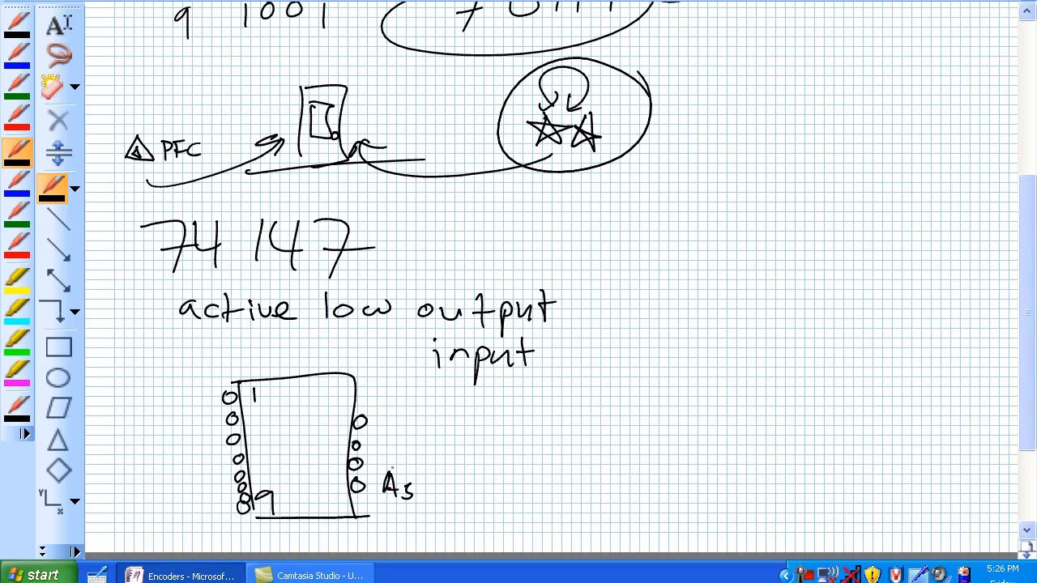
drag(381, 444, 405, 470)
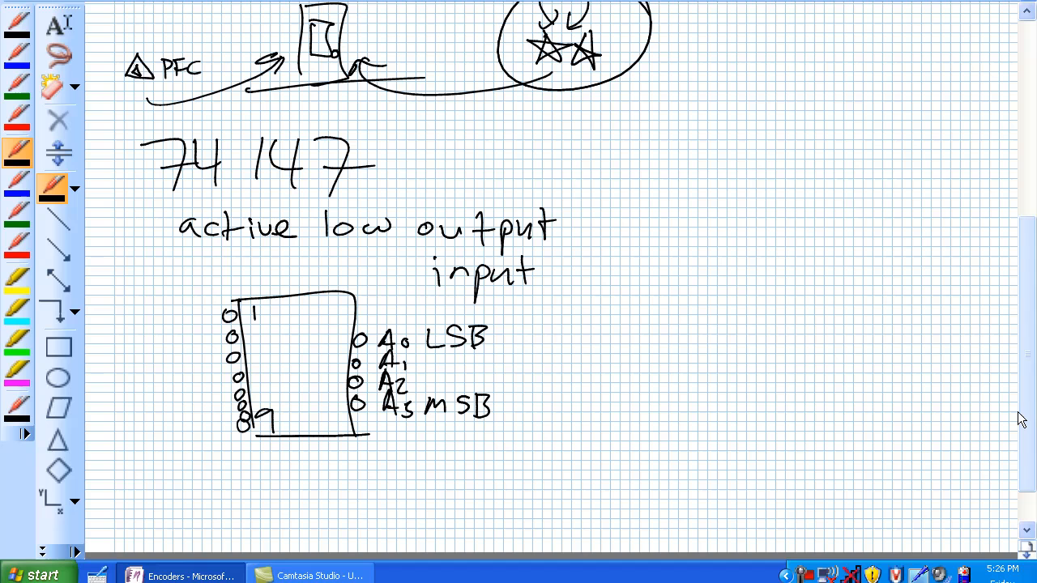
drag(146, 339, 218, 338)
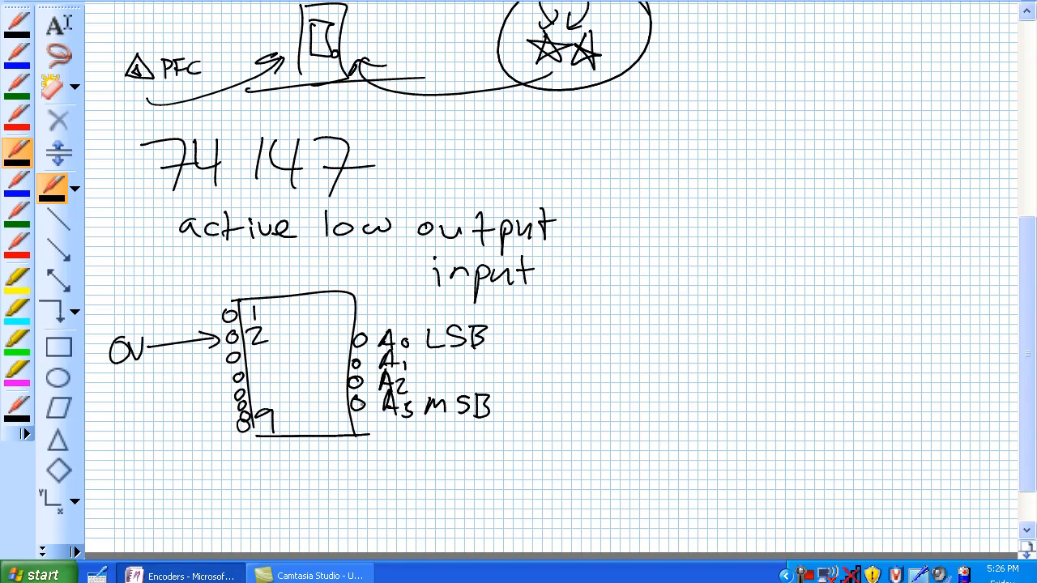
- Map the outputs by arrows to bits 1101 over 0010, labelled 'compliment of 2'
drag(551, 332, 644, 401)
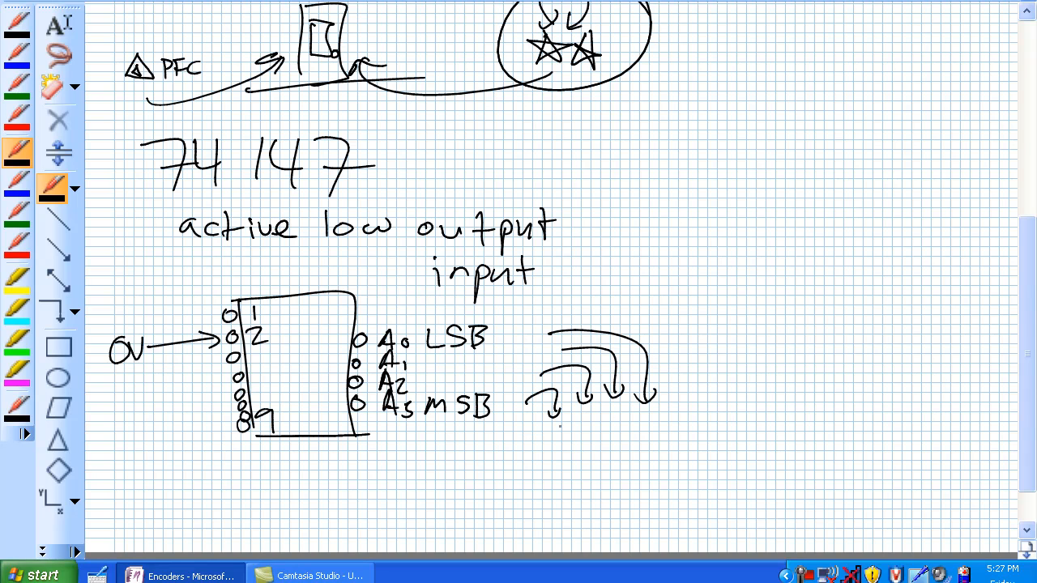
drag(563, 417, 584, 449)
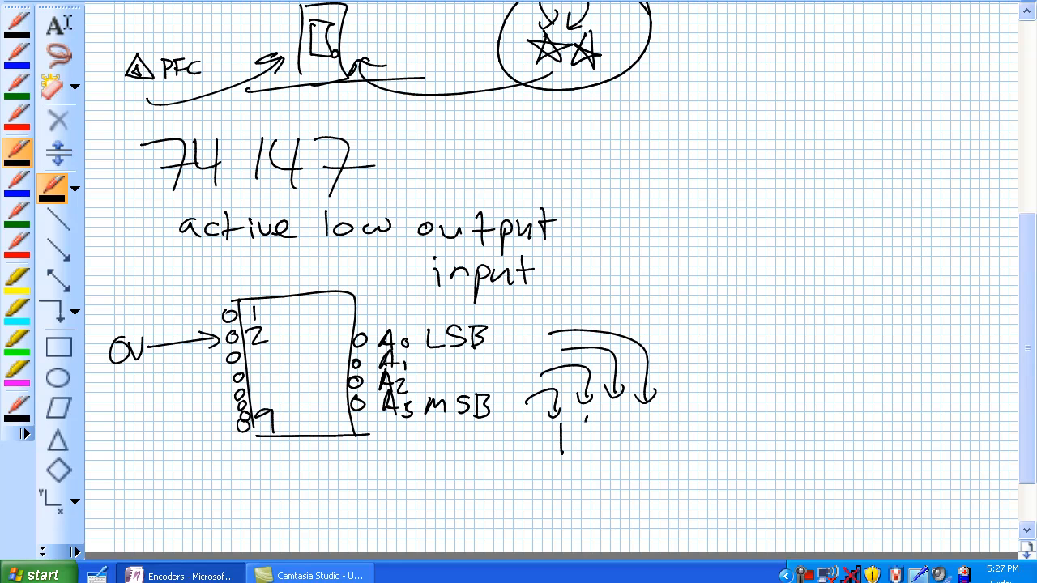
drag(575, 429, 628, 434)
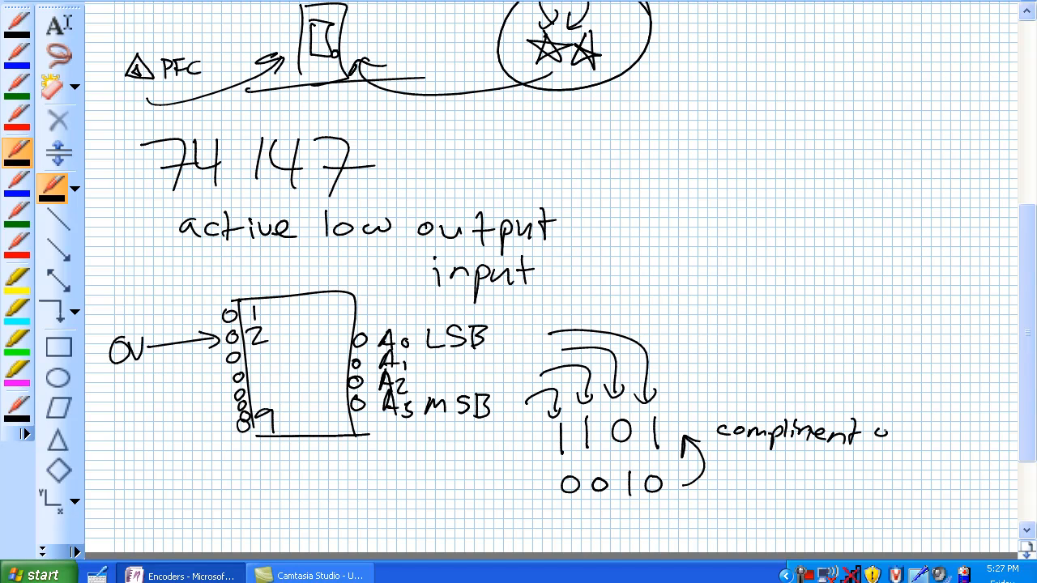
text(f 2)
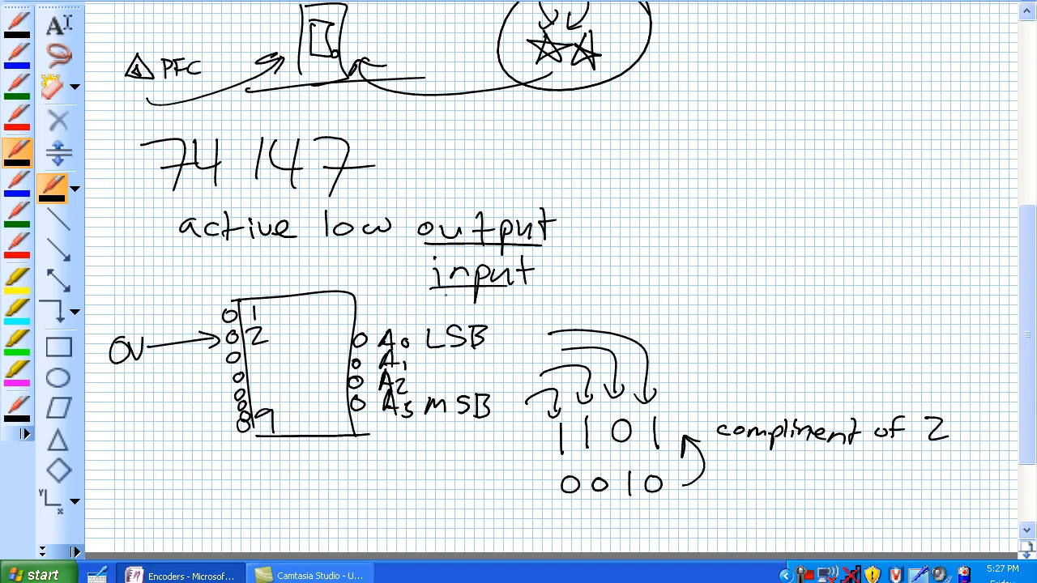
- Erase the 0V arrow, rewrite bits as 1111 over 0000 'compliment of 0', and arrow input to pins
drag(437, 292, 154, 320)
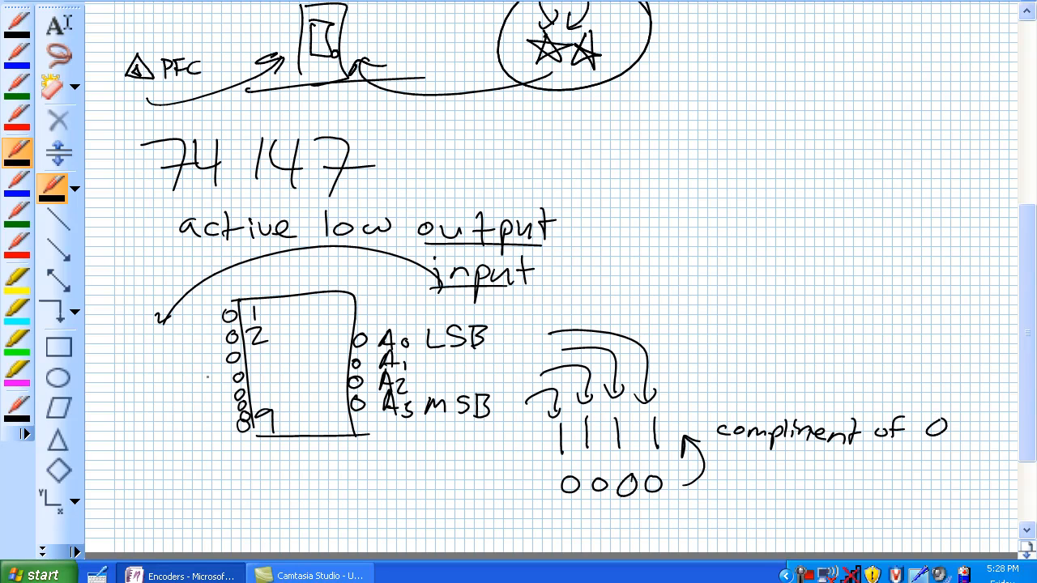
- Wire pin 3 through a resistor zigzag up to a +5V supply line
drag(166, 363, 222, 363)
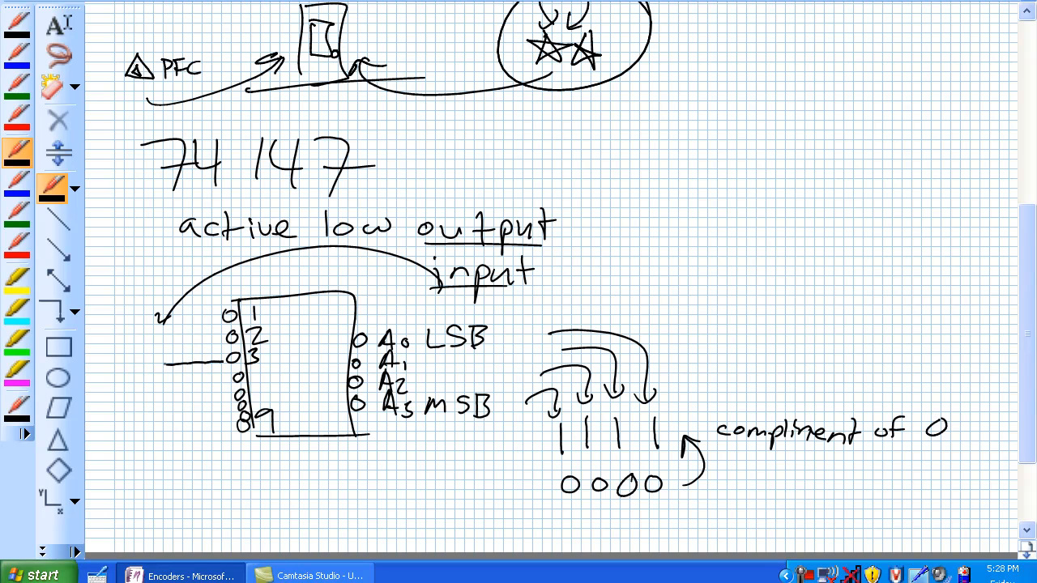
drag(218, 363, 101, 364)
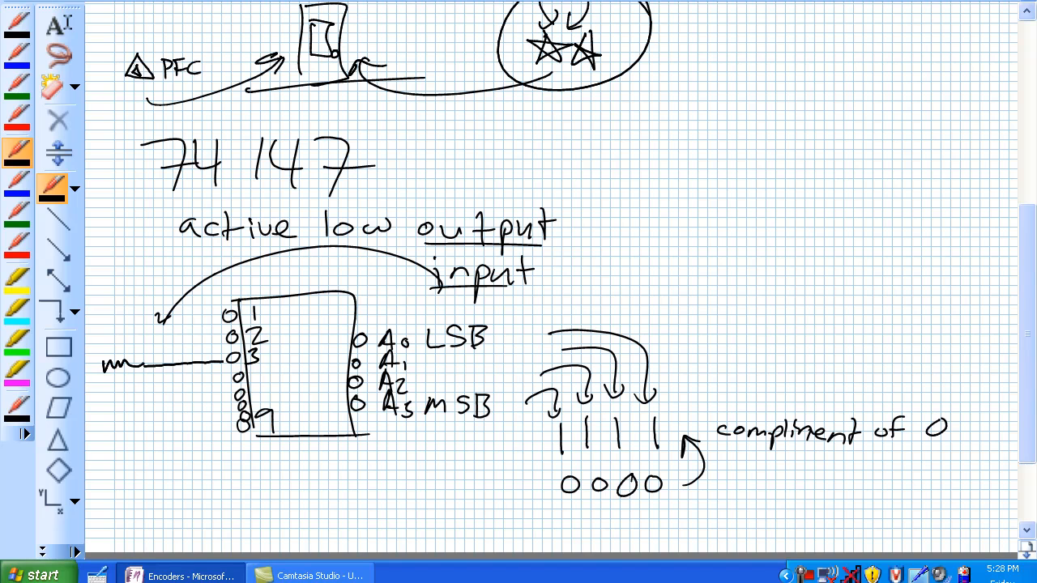
drag(101, 297, 102, 364)
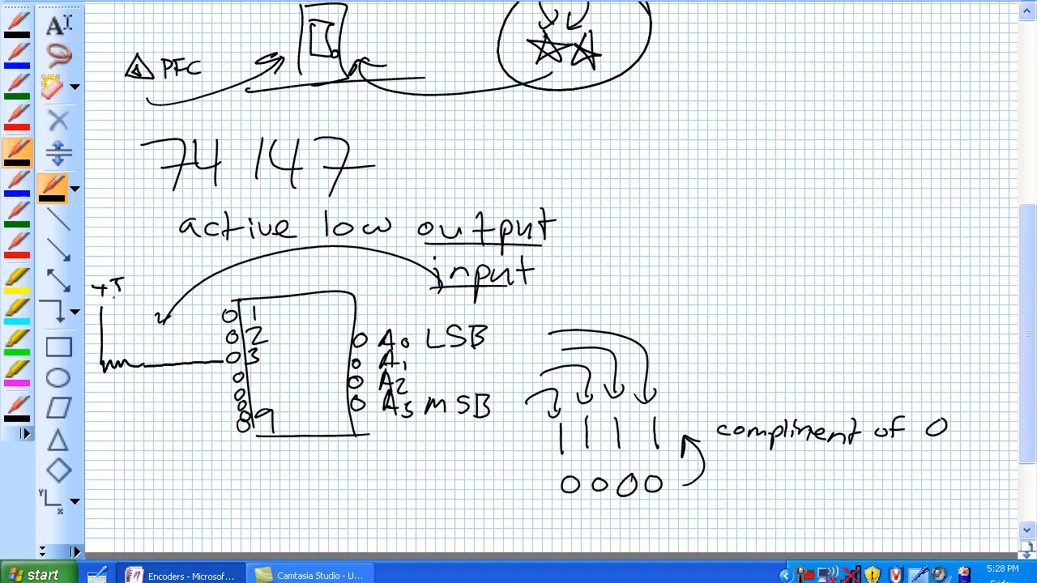
text(5V)
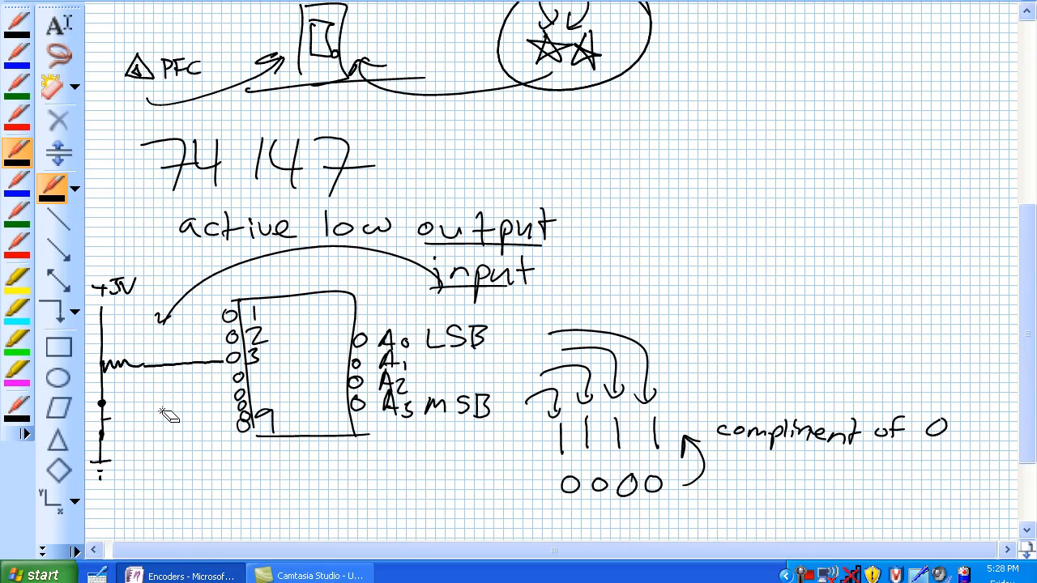
mouse_move(105, 413)
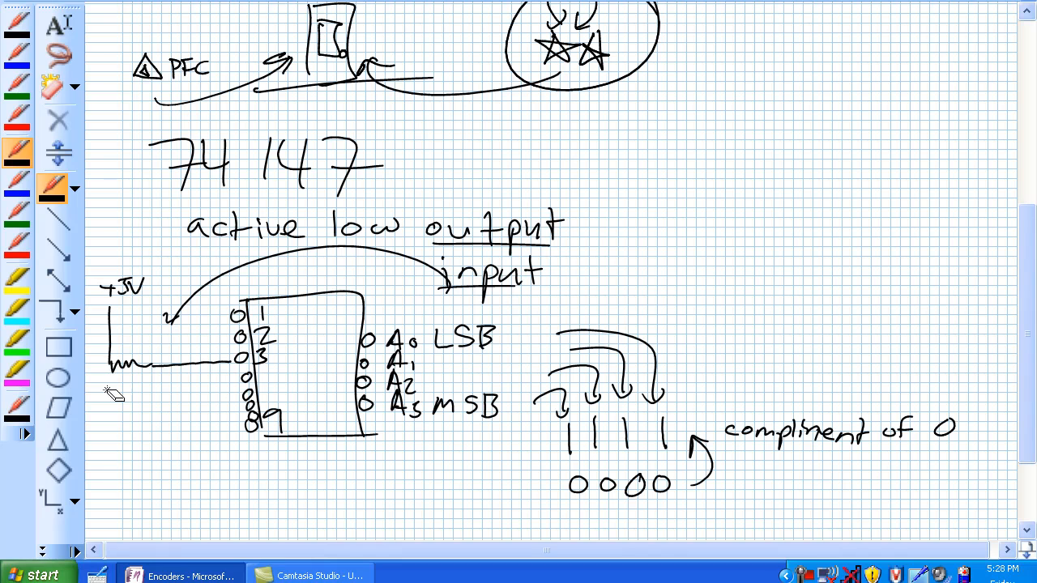
- Pen-draw the switch branch from the pin 3 wire to ground, plus a boxed '3' key with curved mark
drag(152, 367, 154, 422)
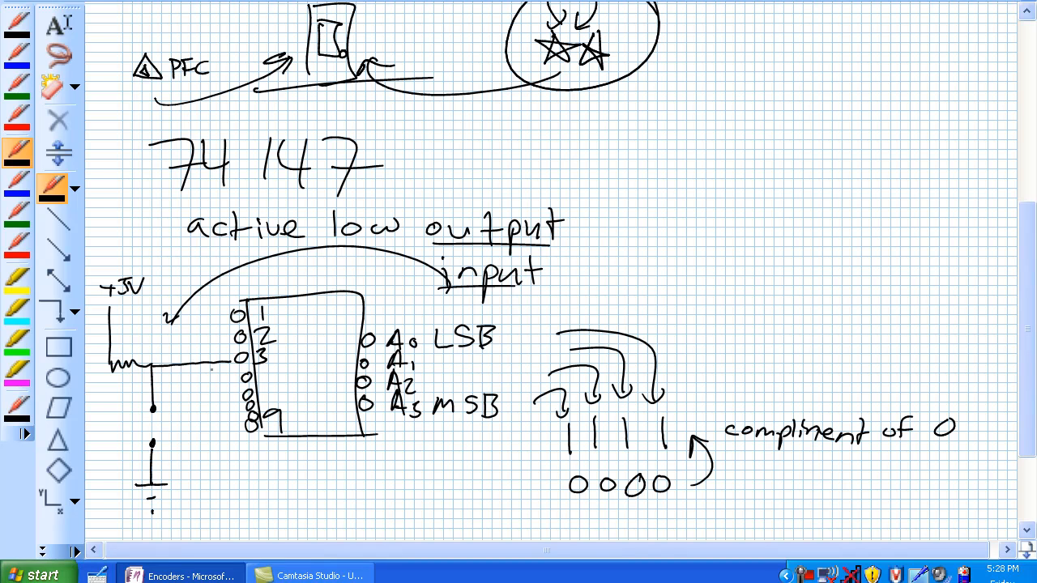
drag(166, 413, 182, 442)
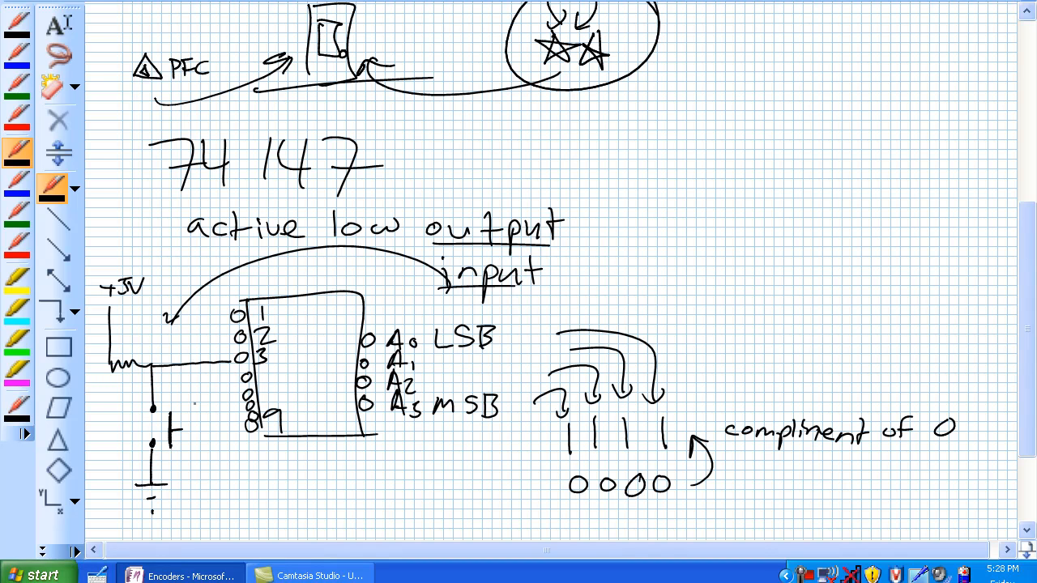
drag(174, 422, 206, 450)
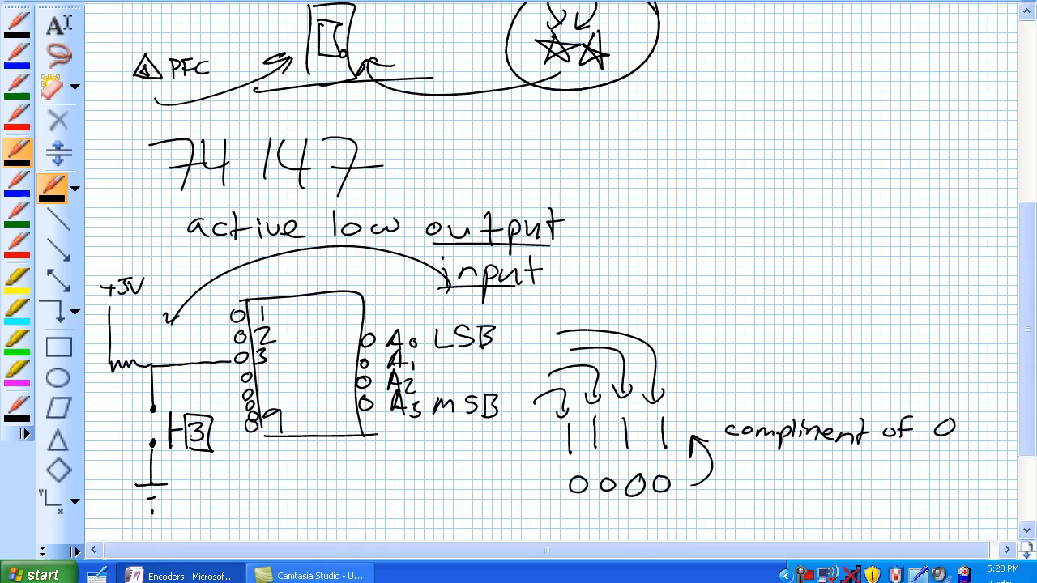
drag(227, 426, 243, 462)
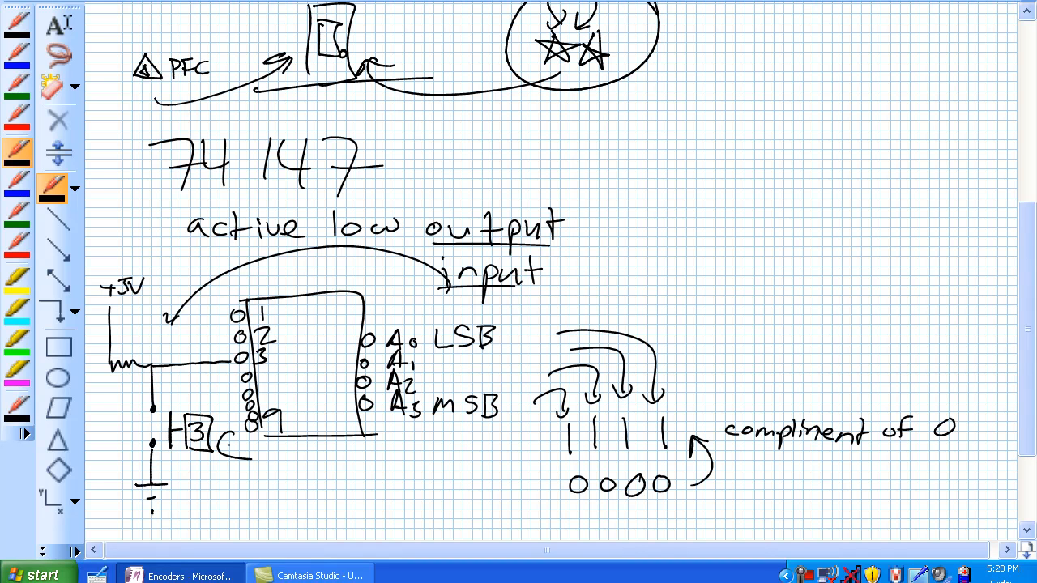
drag(231, 442, 251, 437)
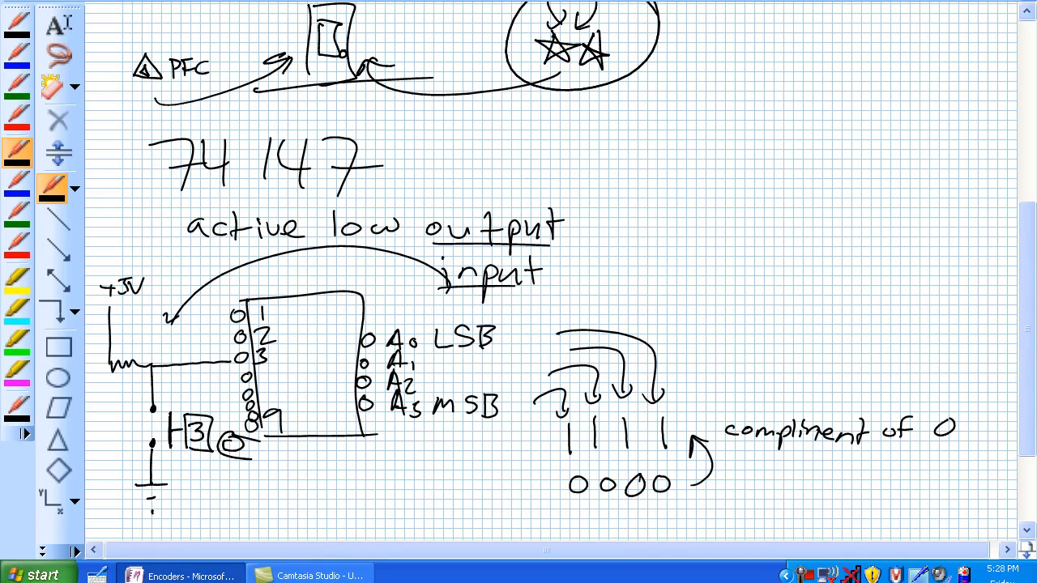